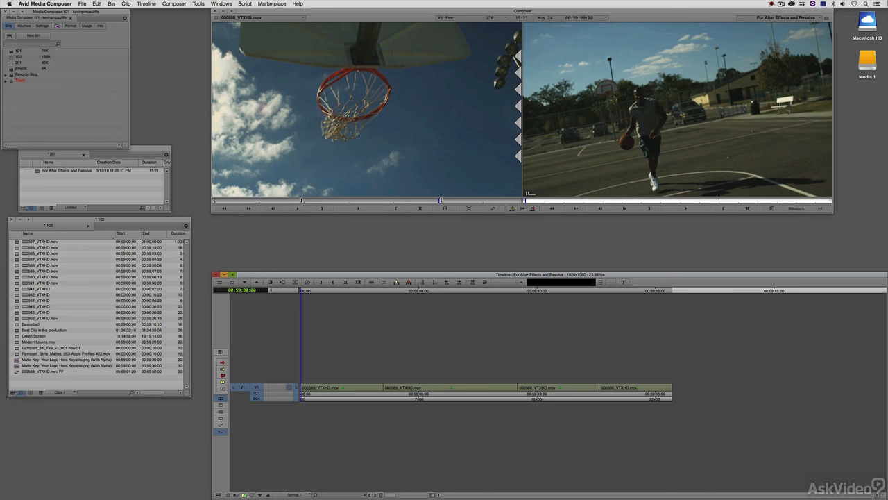
# Bring up the Record monitor's context menu and point to Export for the loaded sequence
pyautogui.click(333, 394)
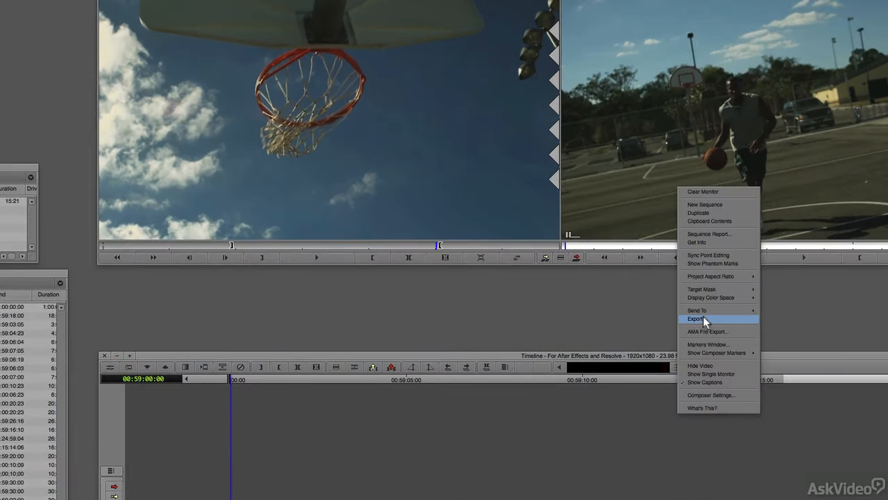
# Start the export as 'For After Effects and Resolve.aaf' on the Desktop and go into its Options
pyautogui.click(697, 318)
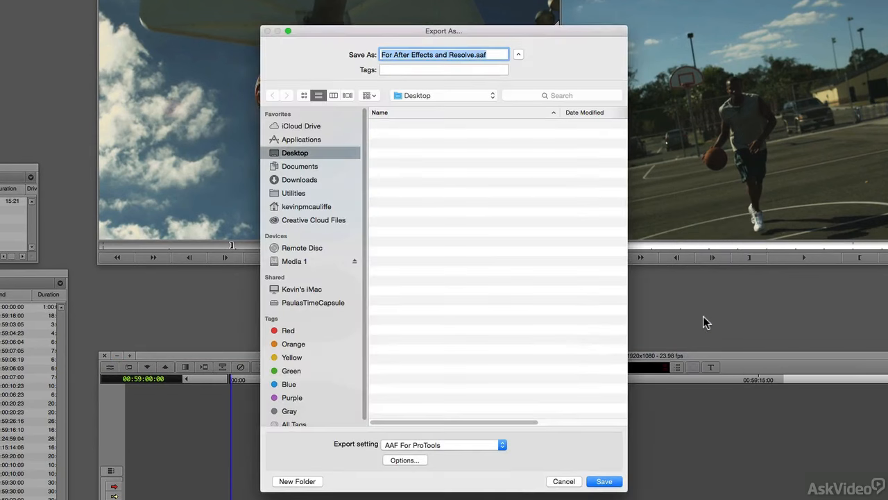
pyautogui.moveTo(436, 460)
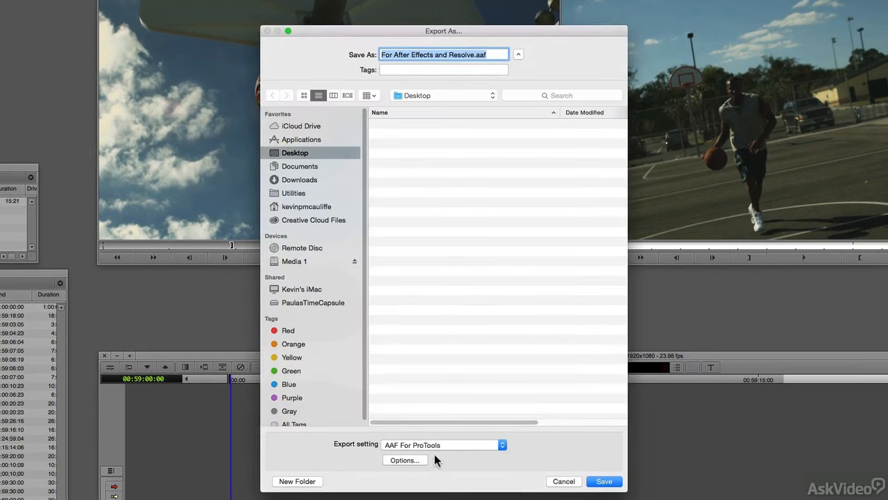
pyautogui.click(405, 461)
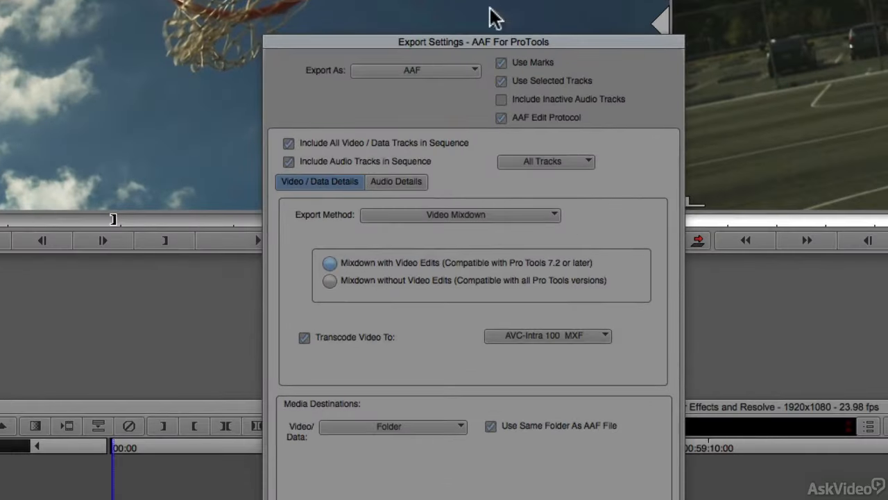
pyautogui.moveTo(326, 67)
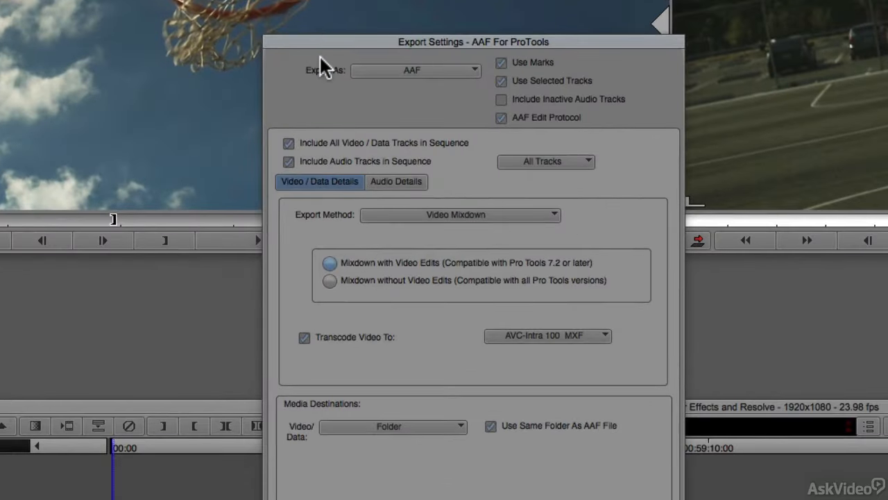
# Exclude audio tracks from the AAF and set Export Method to Link to (Don't Export) Media
pyautogui.click(288, 161)
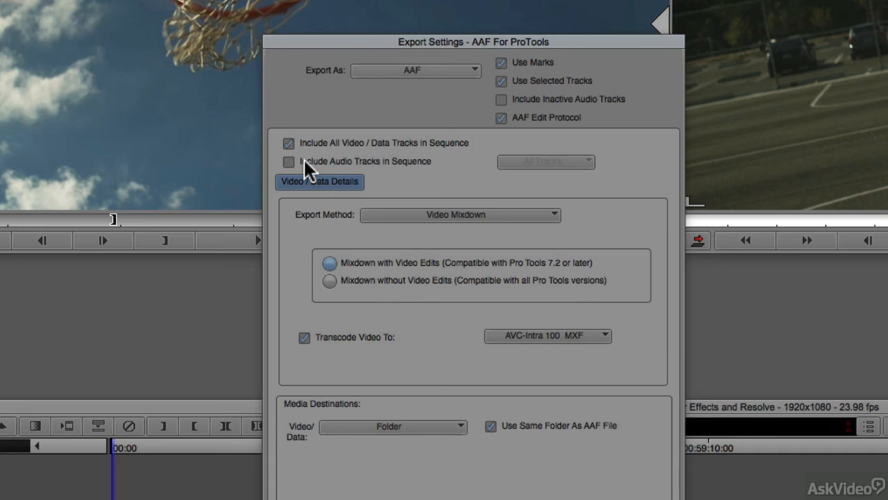
pyautogui.moveTo(349, 141)
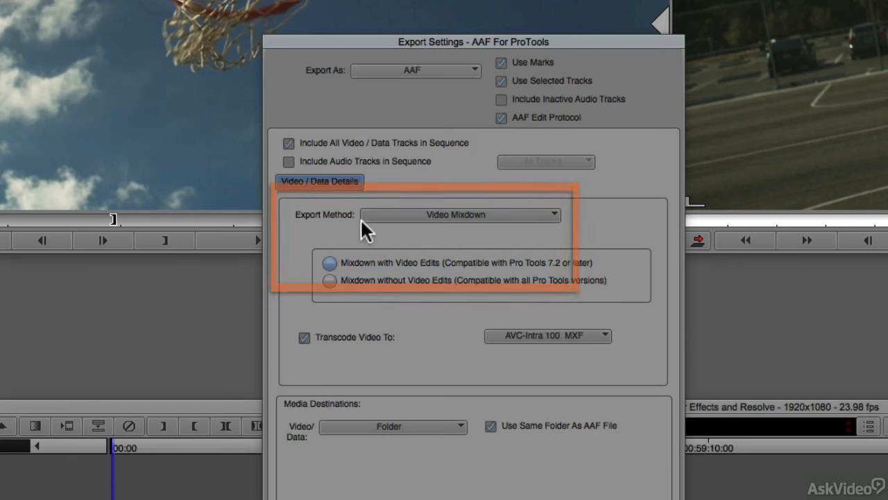
pyautogui.click(459, 214)
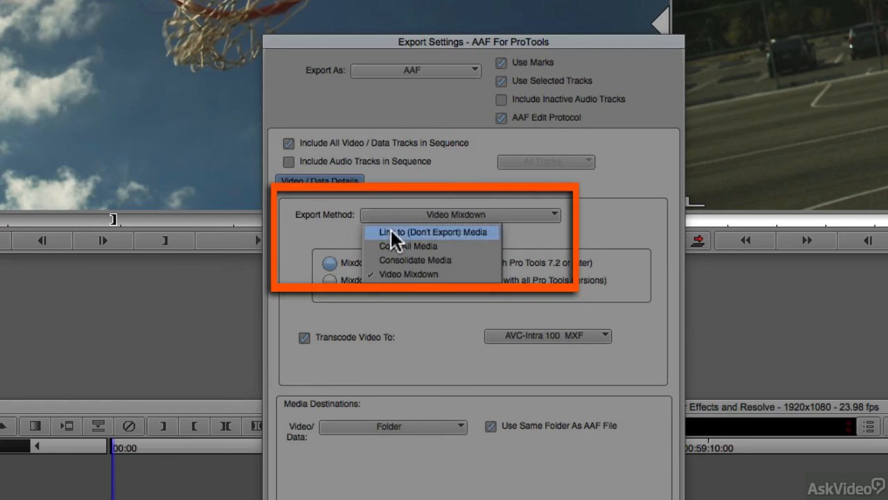
pyautogui.click(433, 231)
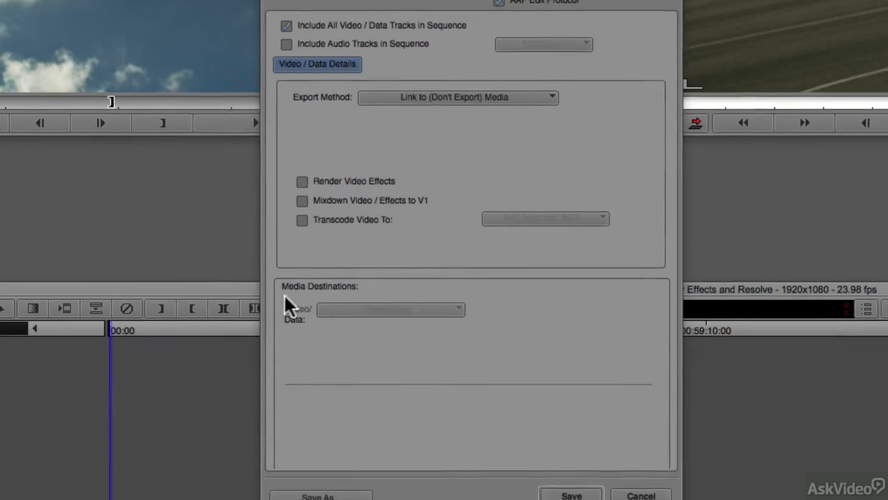
# Save the settings as a preset named 'For AE and Resolve' and export the AAF to the desktop
pyautogui.click(319, 478)
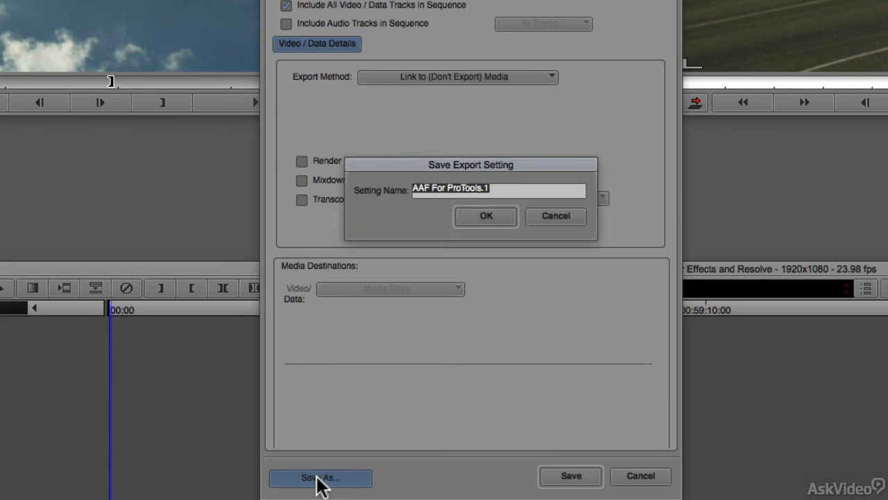
pyautogui.write('For AE and Resolve')
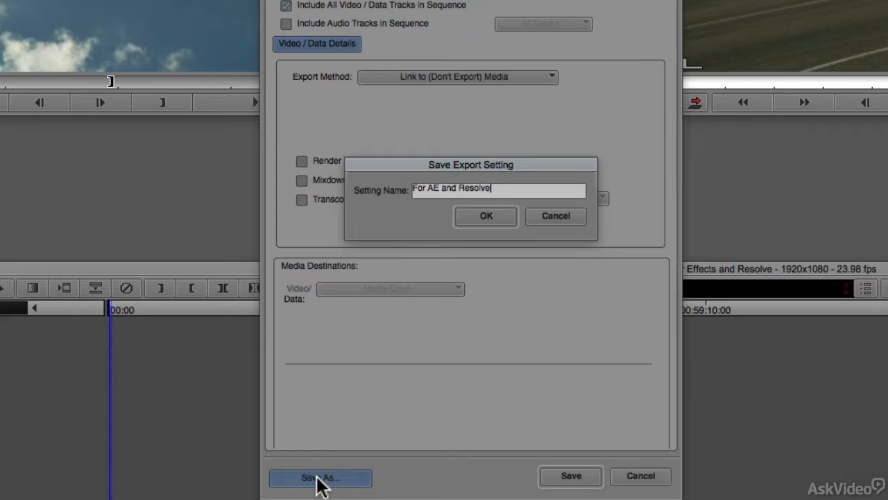
pyautogui.click(486, 216)
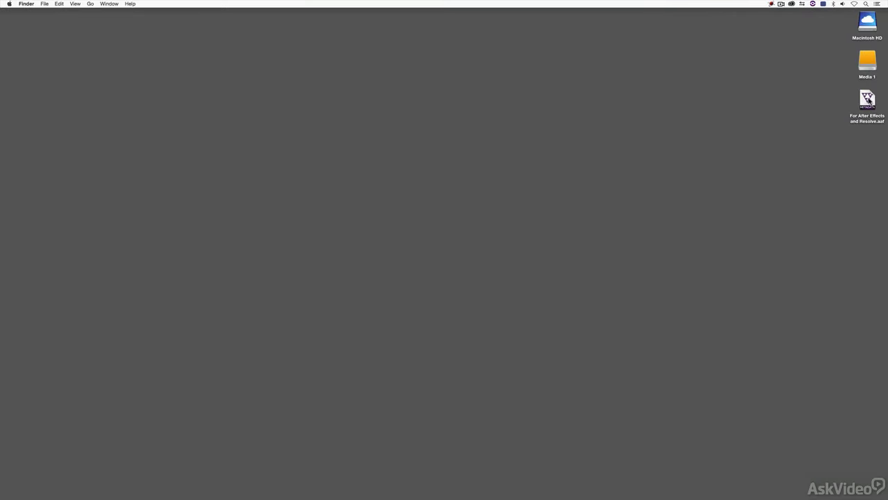
# Show Get Info for 'For After Effects and Resolve.aaf' on the desktop
pyautogui.rightClick(867, 100)
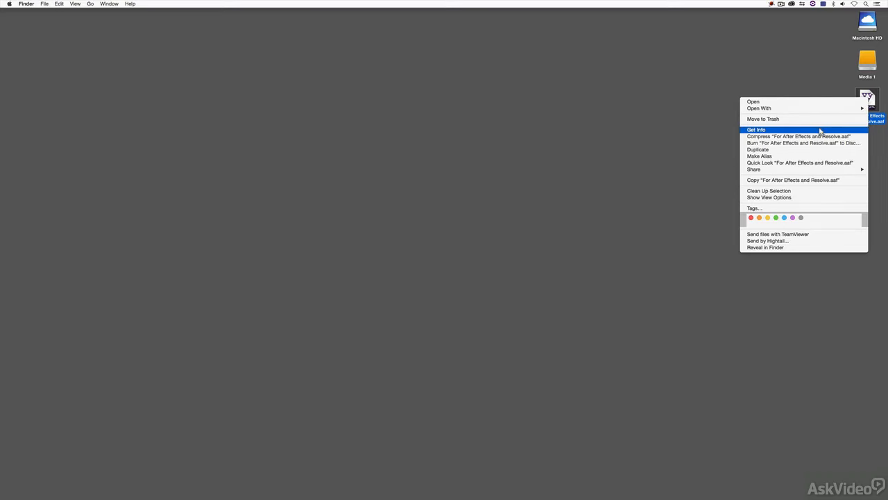
pyautogui.click(756, 130)
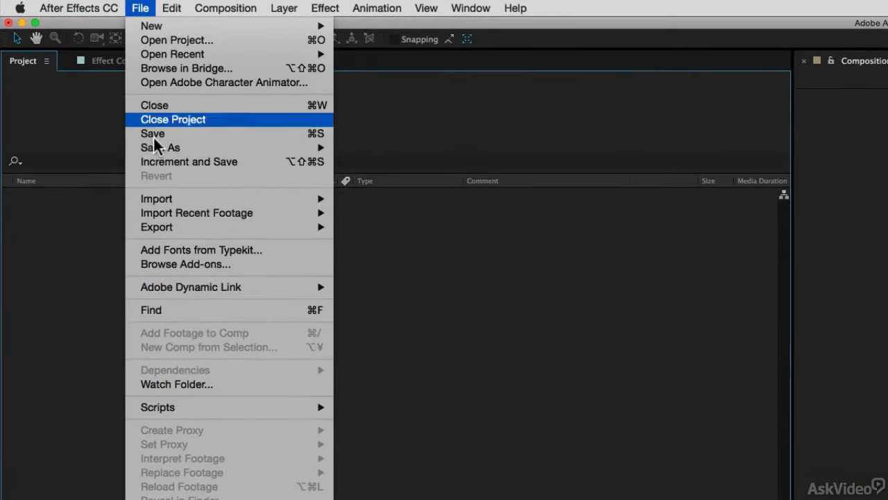
pyautogui.moveTo(155, 198)
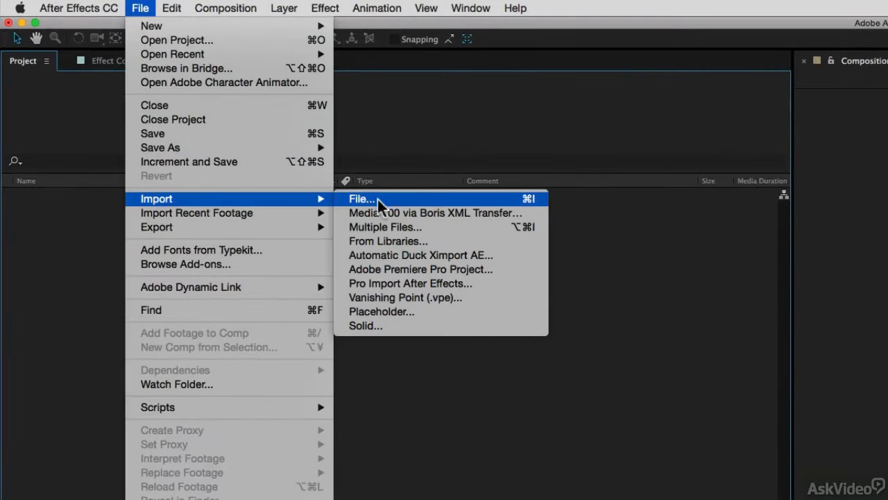
pyautogui.moveTo(436, 203)
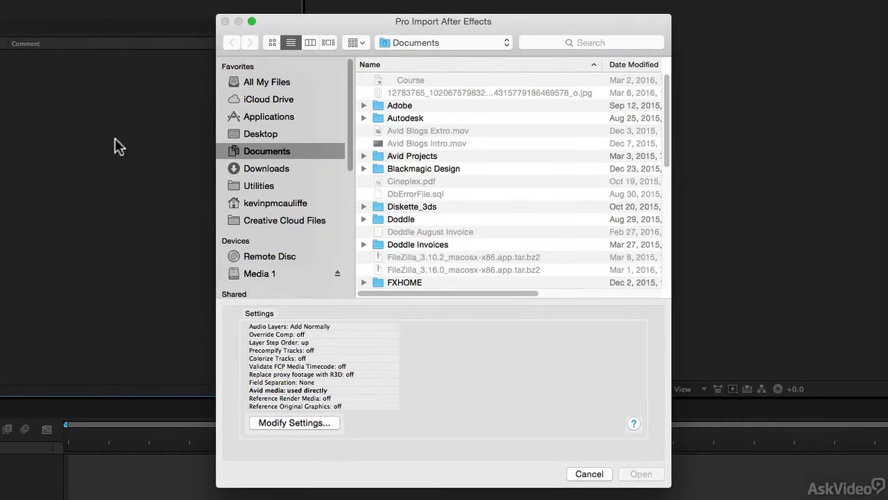
# In the Pro Import window, select 'For After Effects and Resolve.aaf' on the Desktop
pyautogui.click(261, 133)
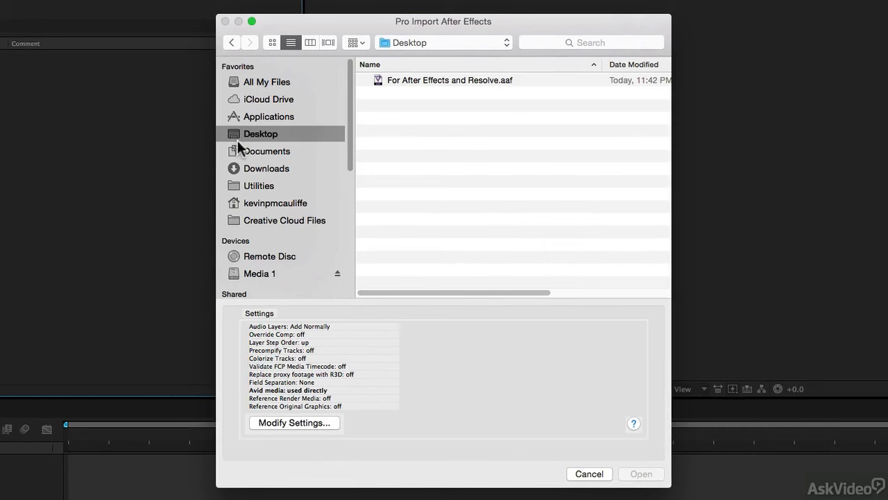
pyautogui.click(450, 79)
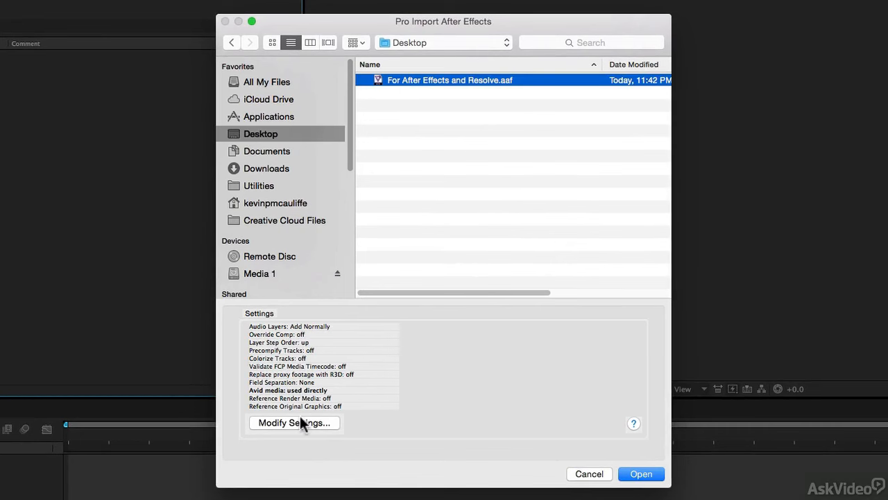
# Review the Pro Import settings, keeping 'Connect After Effects directly to Avid media files', and confirm
pyautogui.click(294, 422)
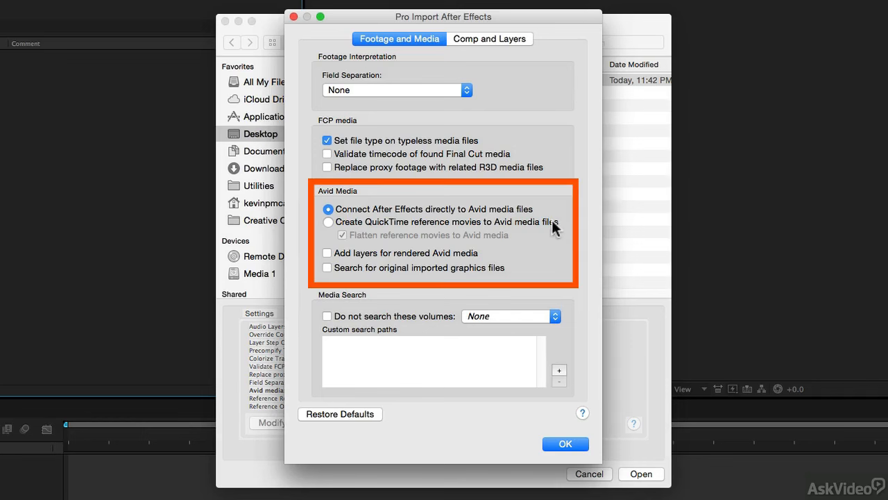
pyautogui.moveTo(328, 222)
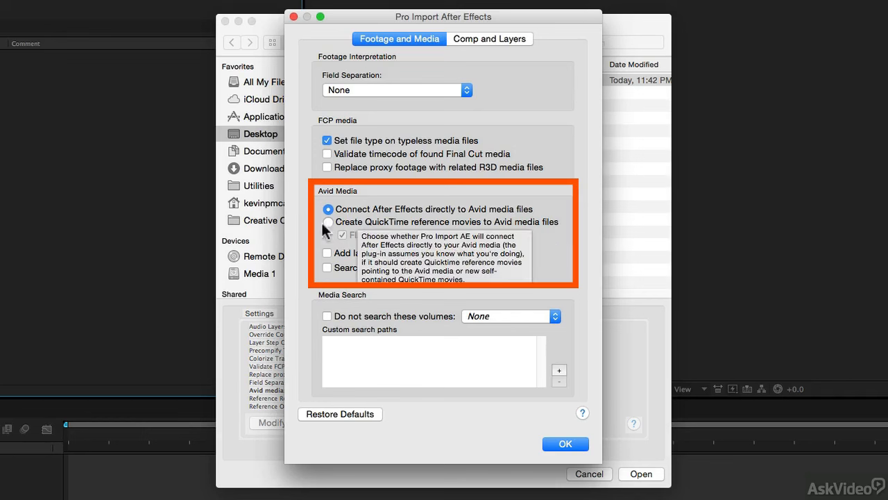
pyautogui.moveTo(580, 179)
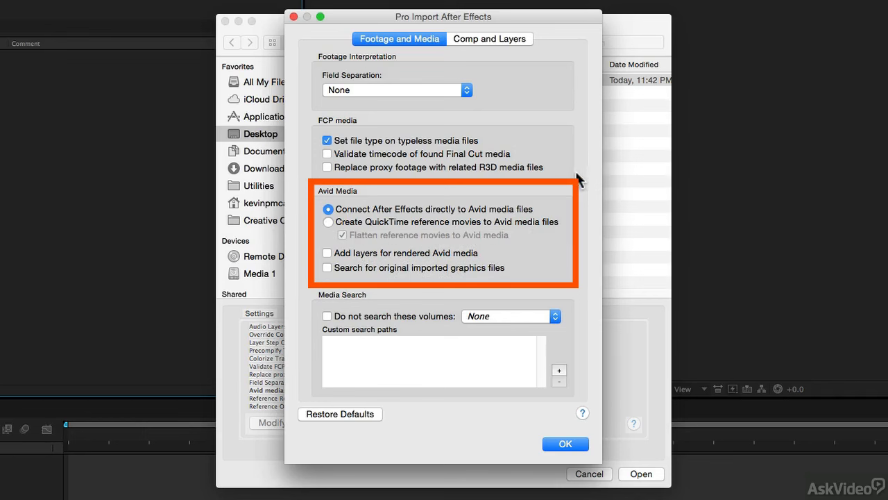
pyautogui.moveTo(598, 432)
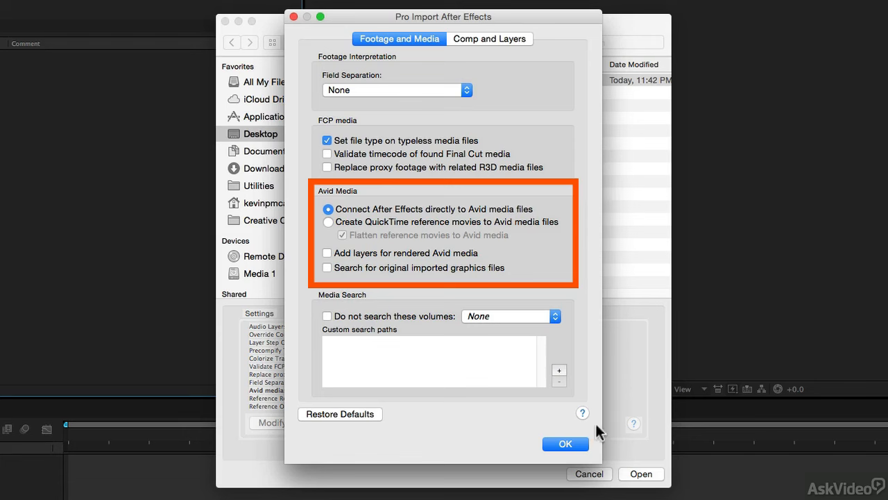
pyautogui.click(565, 444)
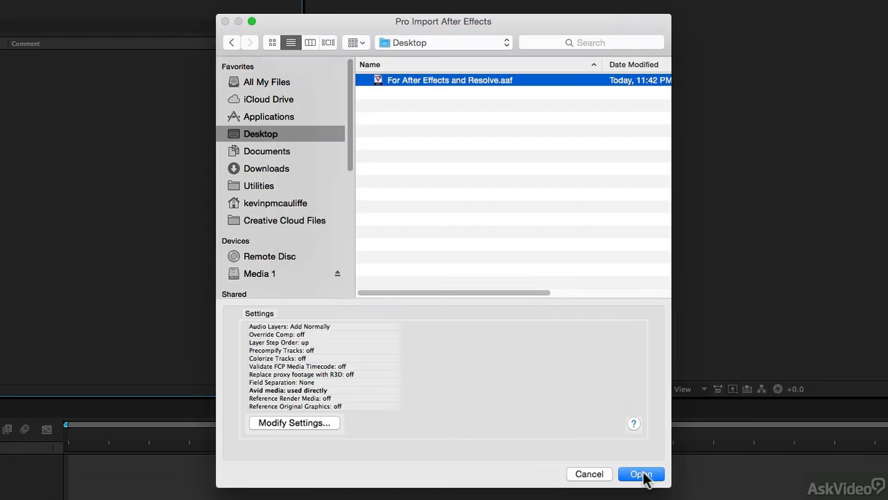
# Import the AAF as a composition of the four linked clips and scrub its timeline to preview
pyautogui.click(639, 473)
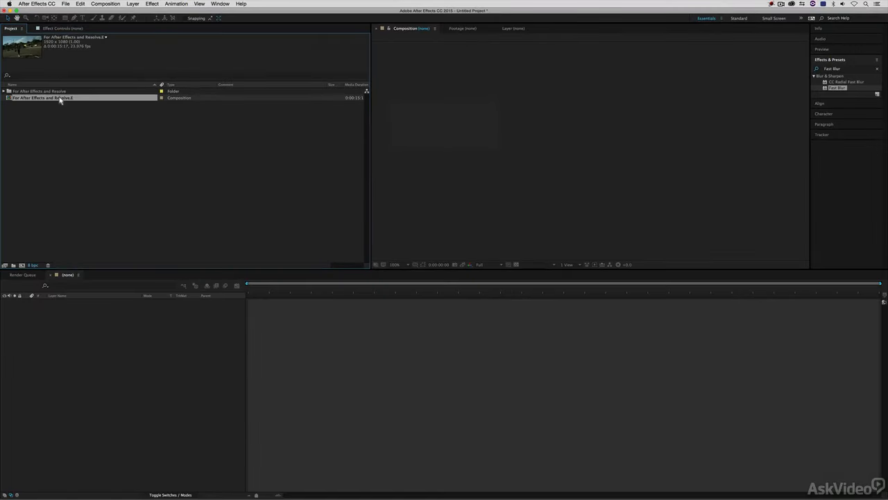
pyautogui.doubleClick(43, 97)
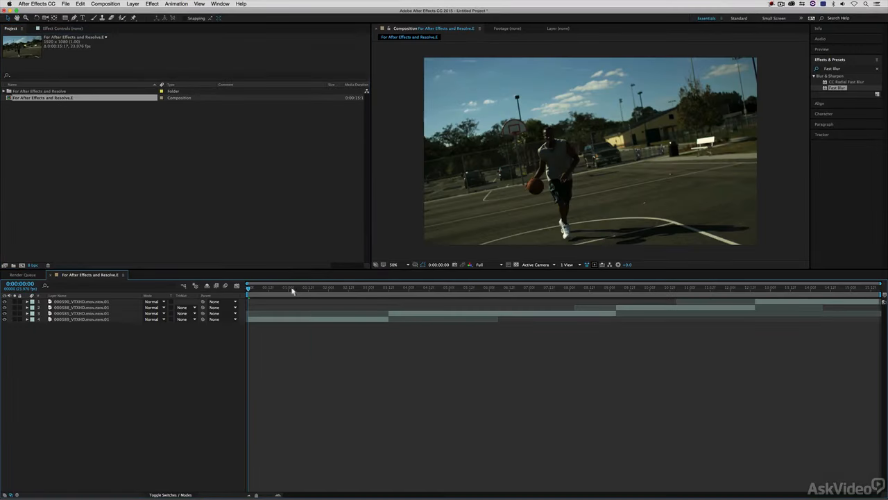
pyautogui.click(547, 287)
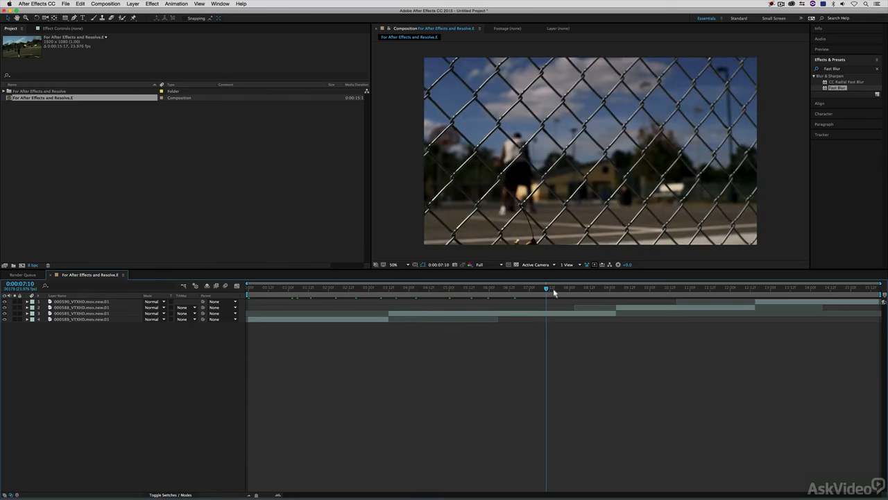
pyautogui.moveTo(547, 287); pyautogui.dragTo(831, 287)
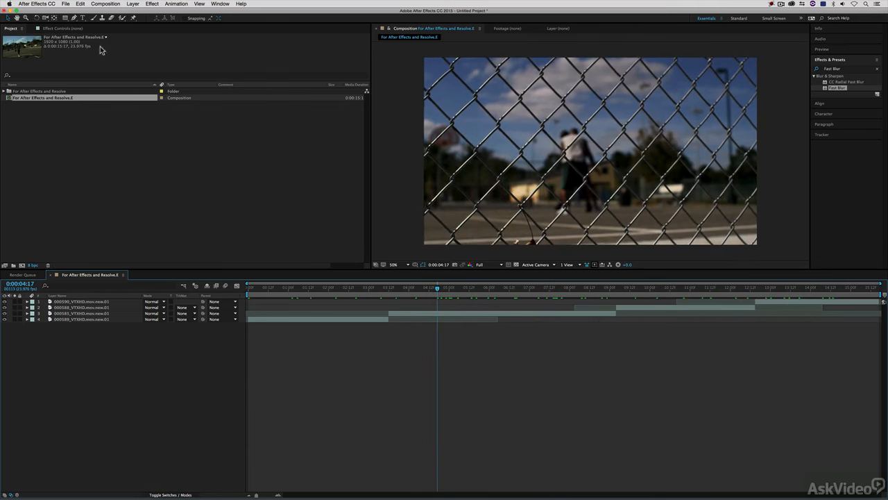
pyautogui.click(81, 313)
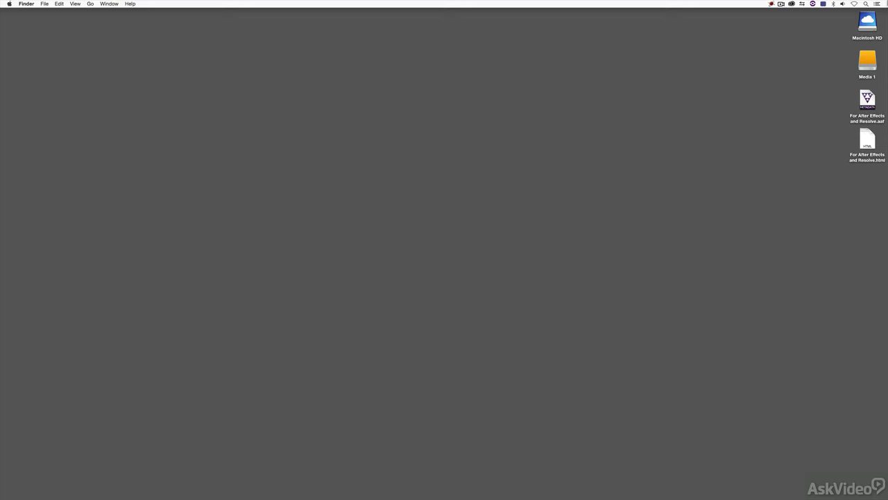
# Switch to DaVinci Resolve and choose File > Import AAF, EDL, XML to browse for the timeline
pyautogui.press('Cmd+Tab')
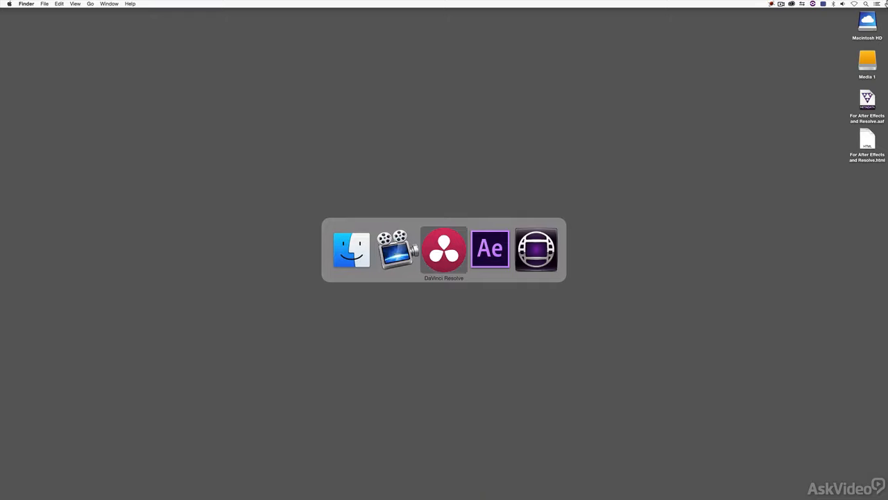
pyautogui.click(444, 248)
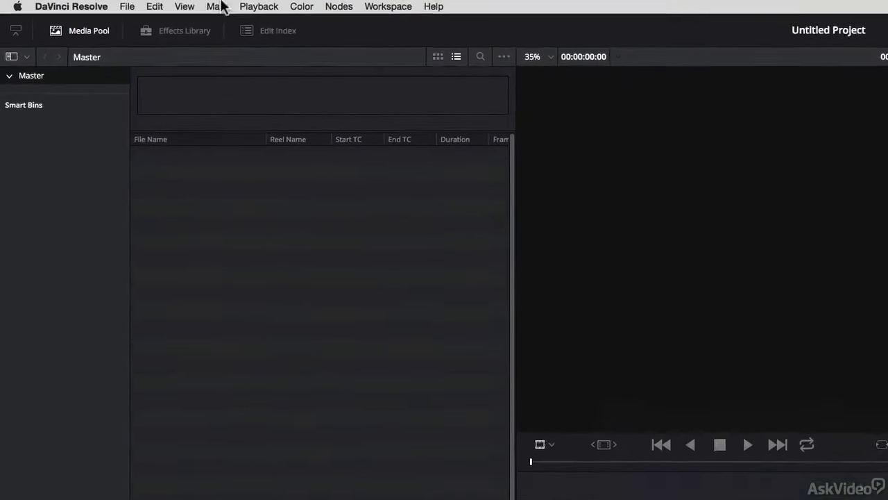
pyautogui.click(128, 5)
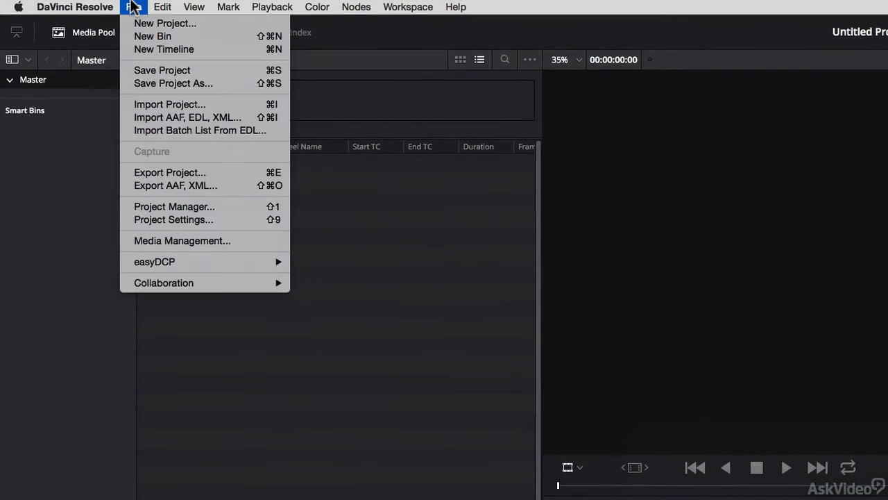
pyautogui.moveTo(188, 116)
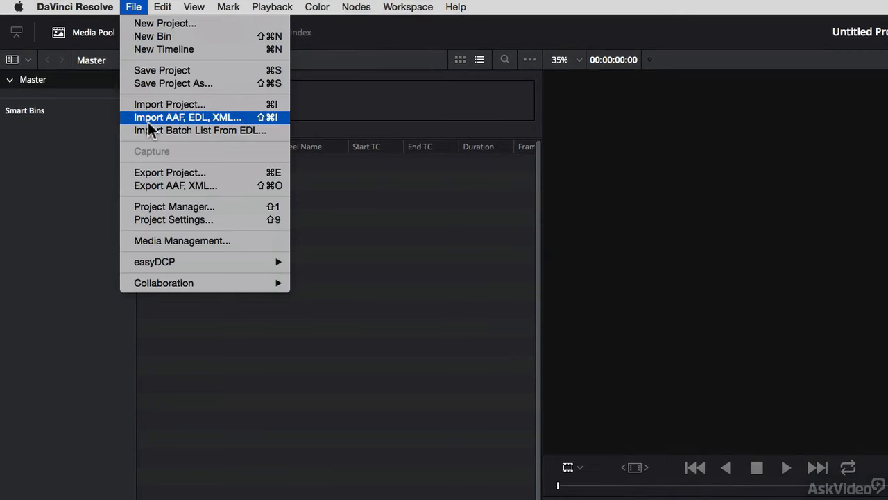
pyautogui.click(188, 116)
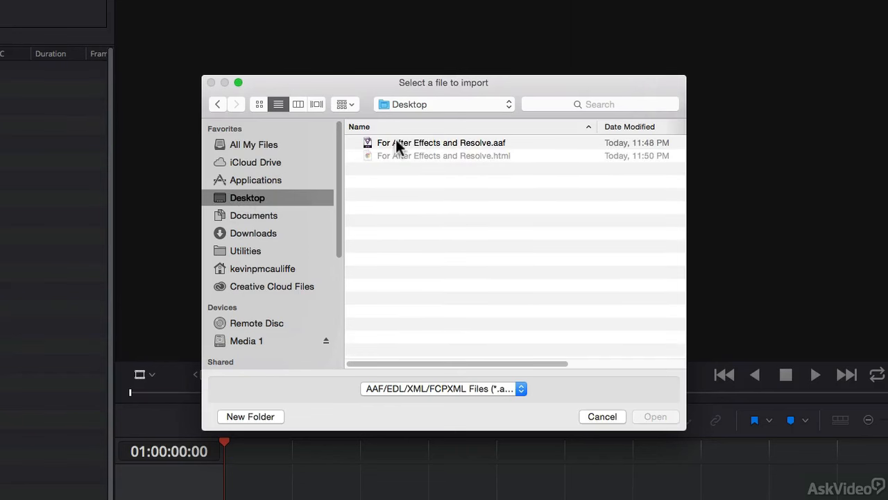
# Select 'For After Effects and Resolve.aaf' and load it, showing the Load AAF settings
pyautogui.click(441, 141)
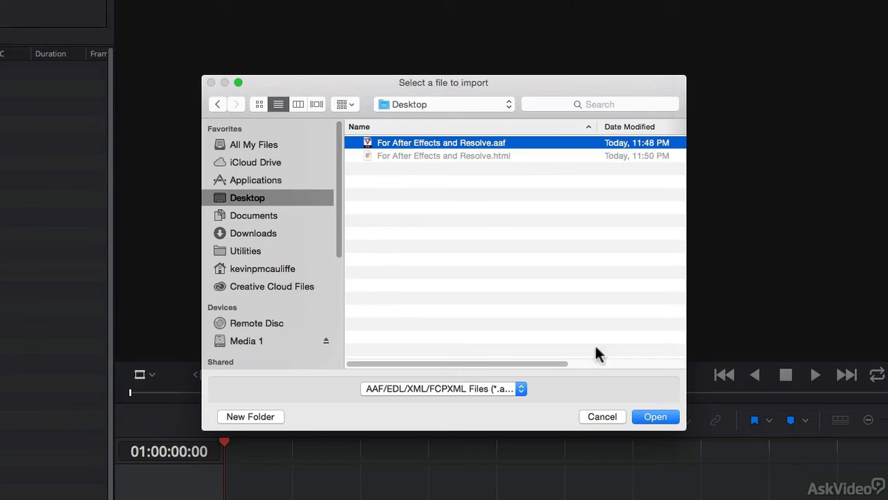
pyautogui.click(655, 416)
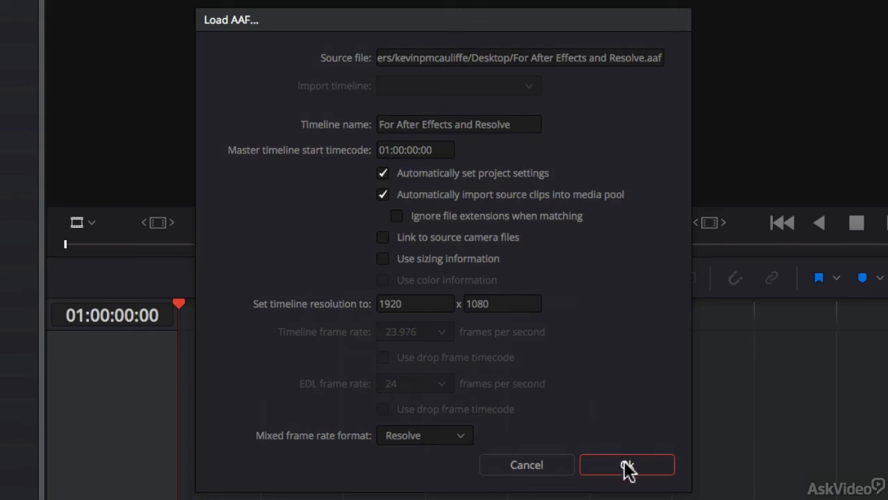
# Confirm the Load AAF dialog so the 'For After Effects and Resolve' timeline loads with its linked clips
pyautogui.click(627, 463)
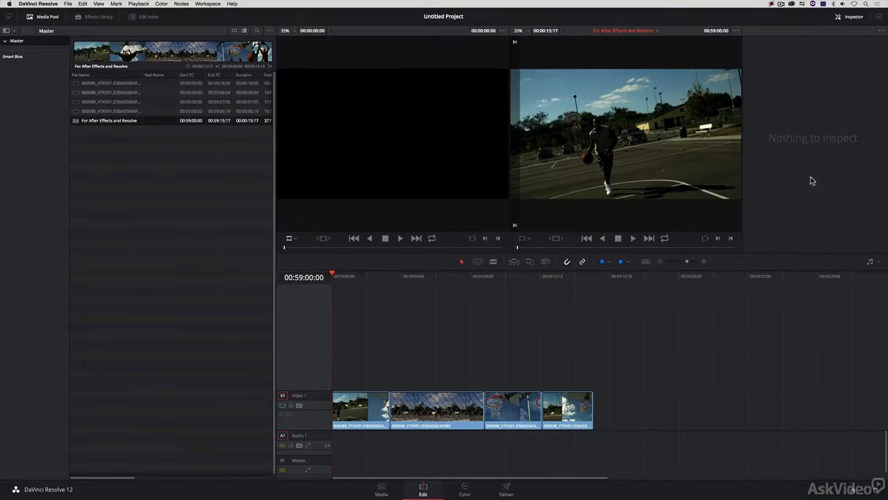
pyautogui.moveTo(458, 308)
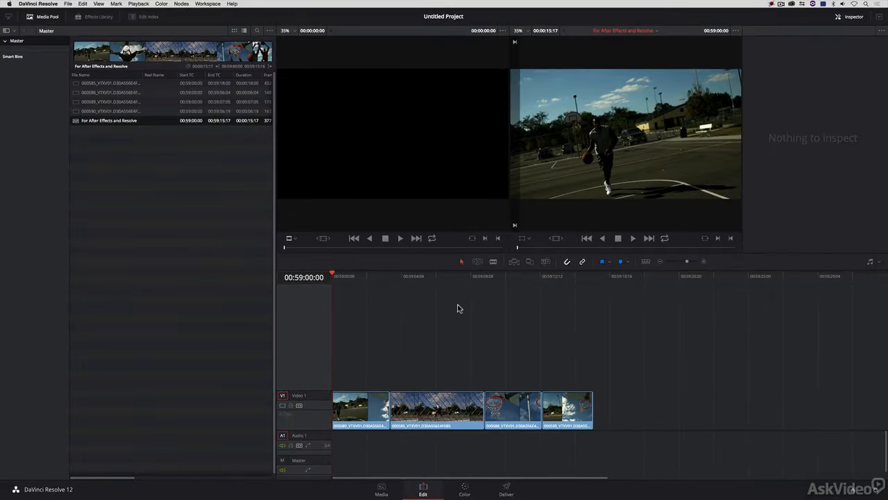